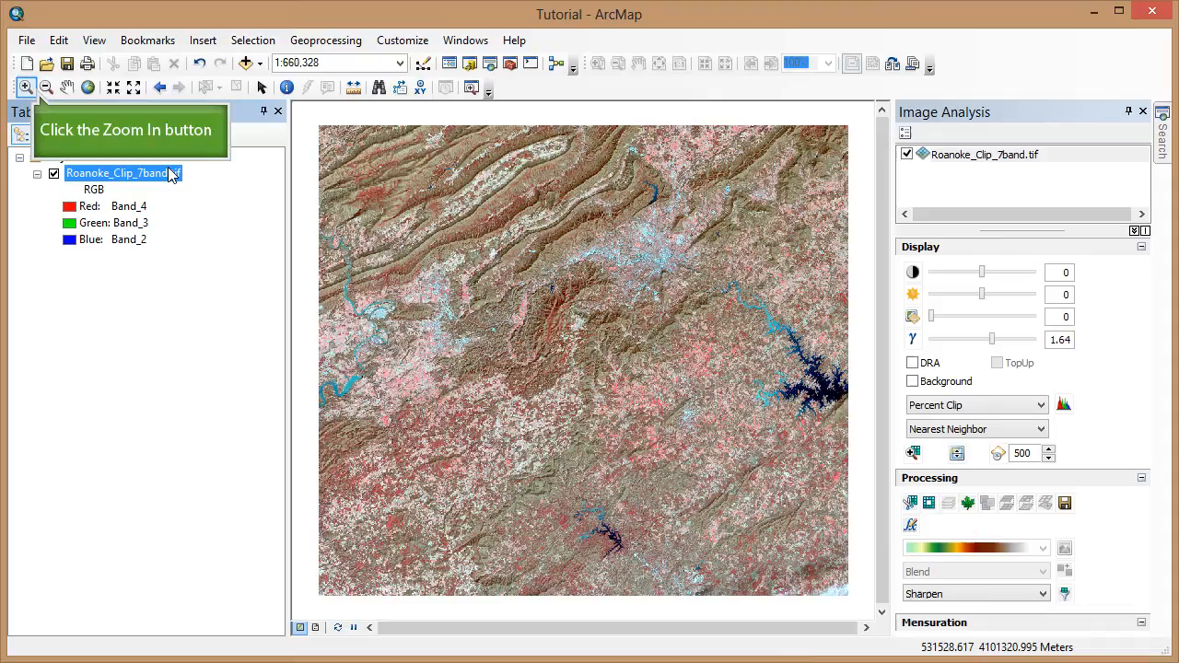
pyautogui.moveTo(54, 144)
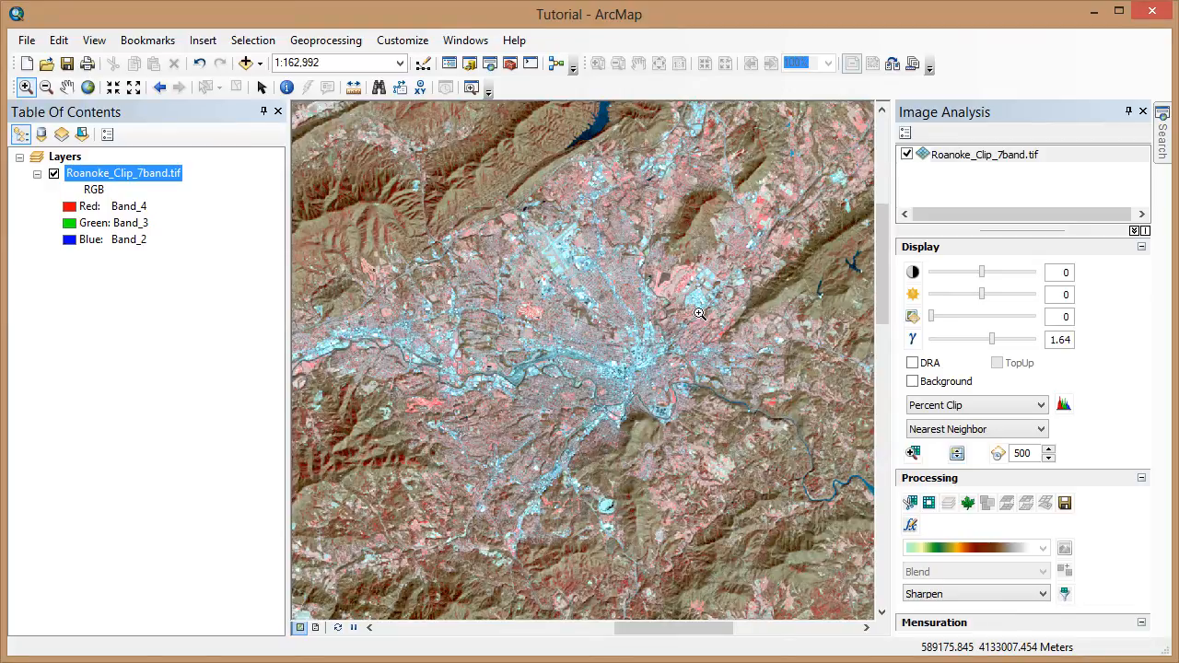
pyautogui.moveTo(528, 228)
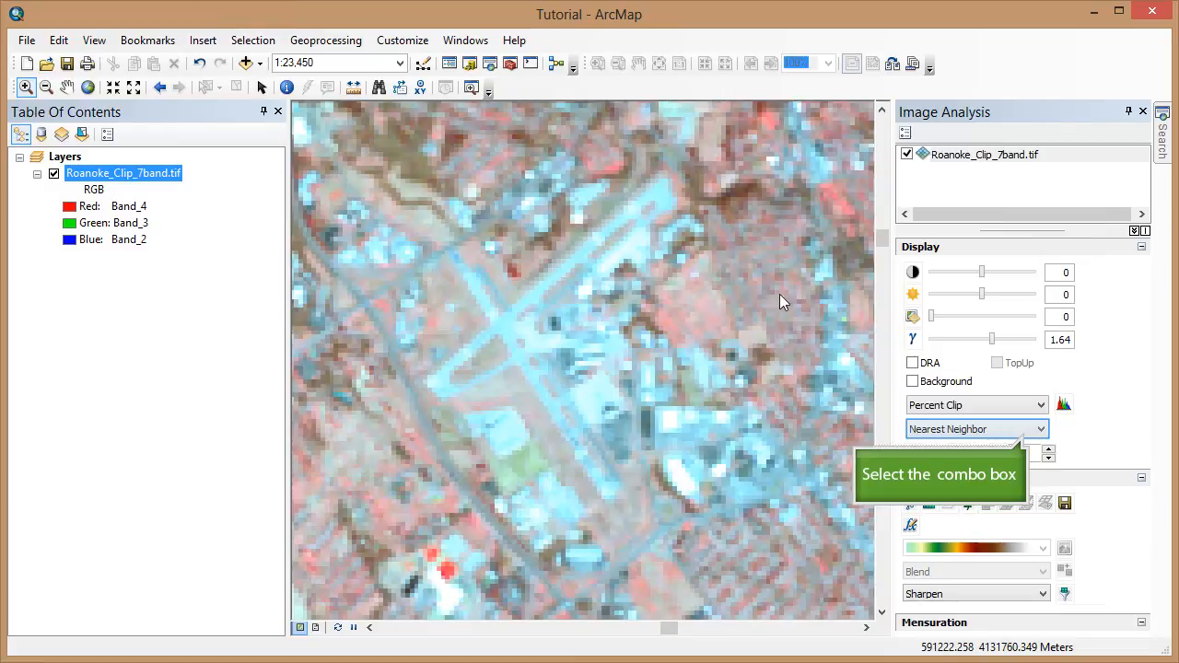
# Preview bilinear, cubic convolution and majority resampling, return to nearest neighbor, and close Image Analysis.
pyautogui.click(1041, 429)
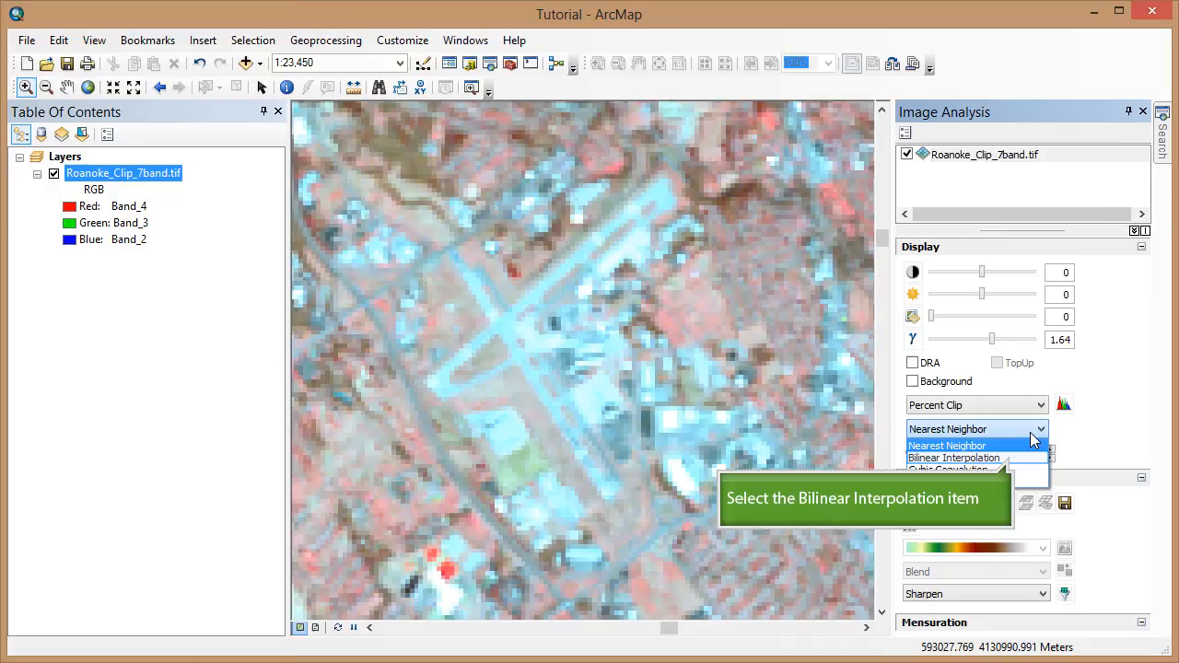
pyautogui.click(954, 457)
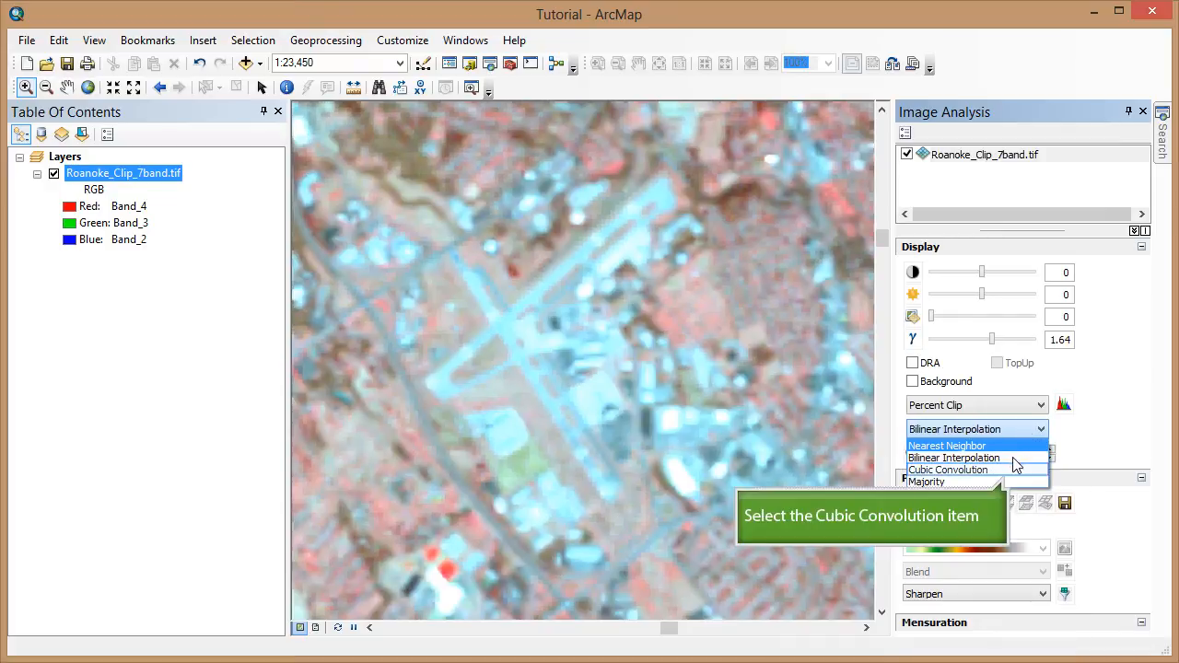
pyautogui.click(948, 470)
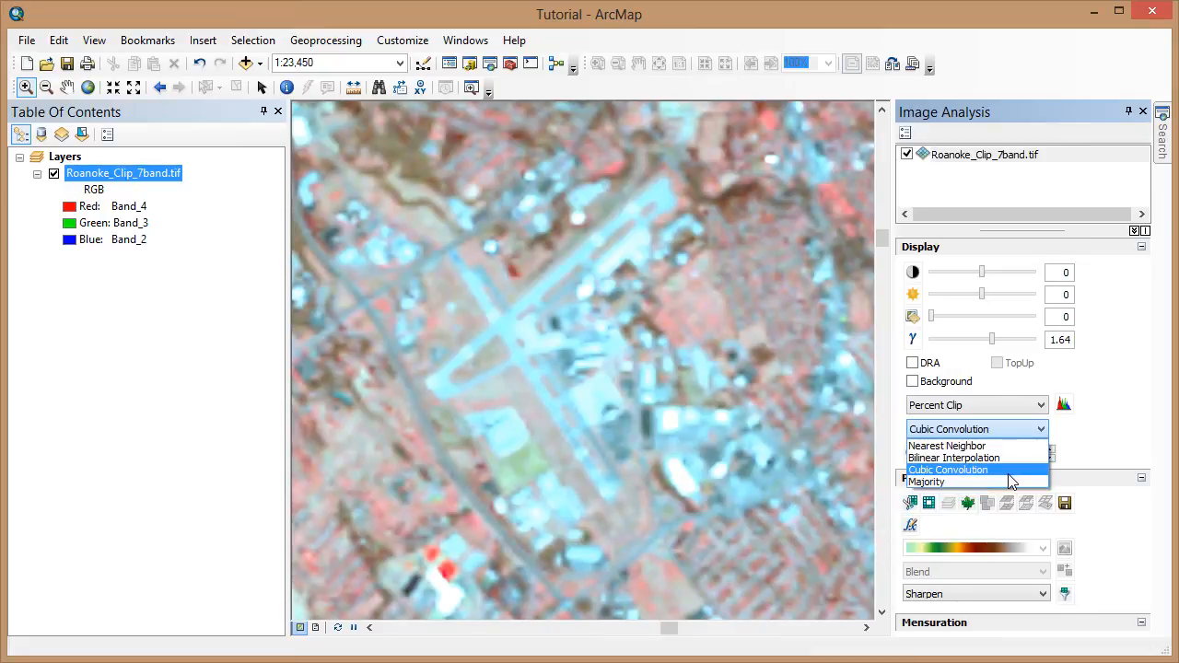
pyautogui.click(925, 481)
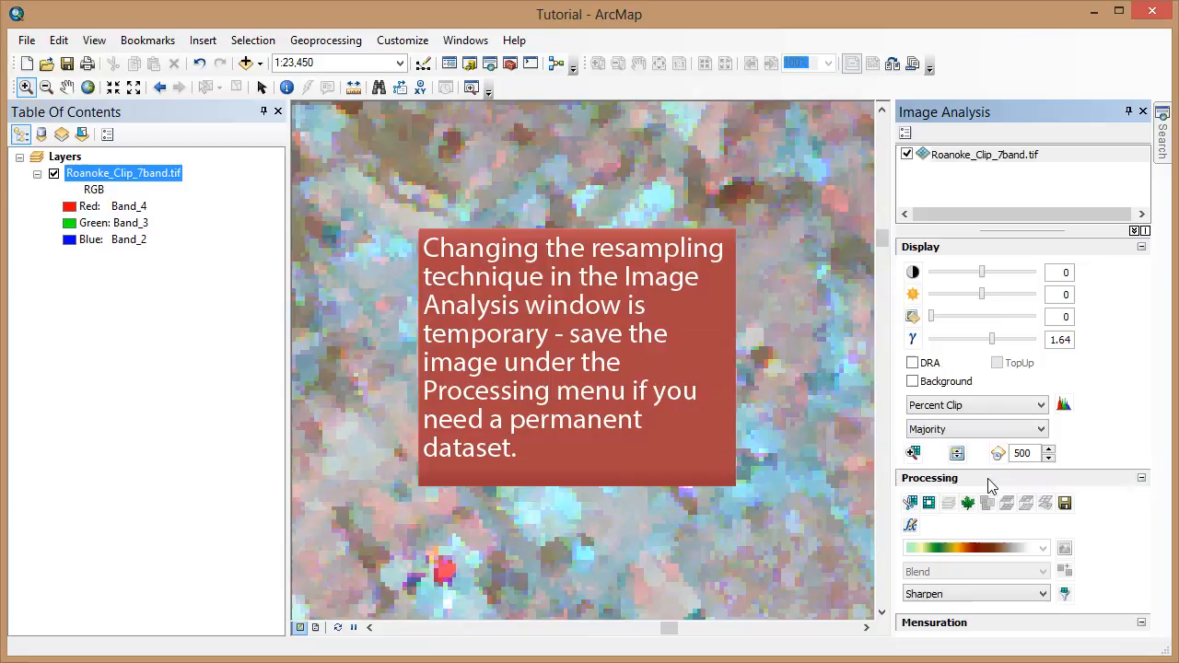
pyautogui.moveTo(985, 433)
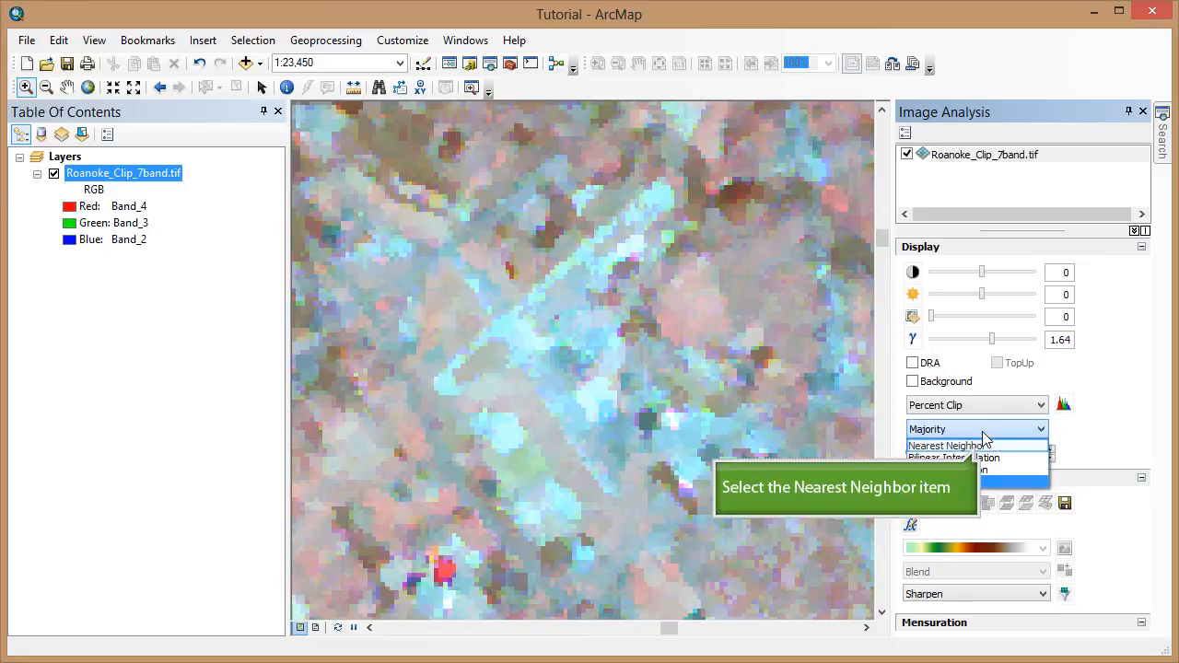
pyautogui.click(950, 446)
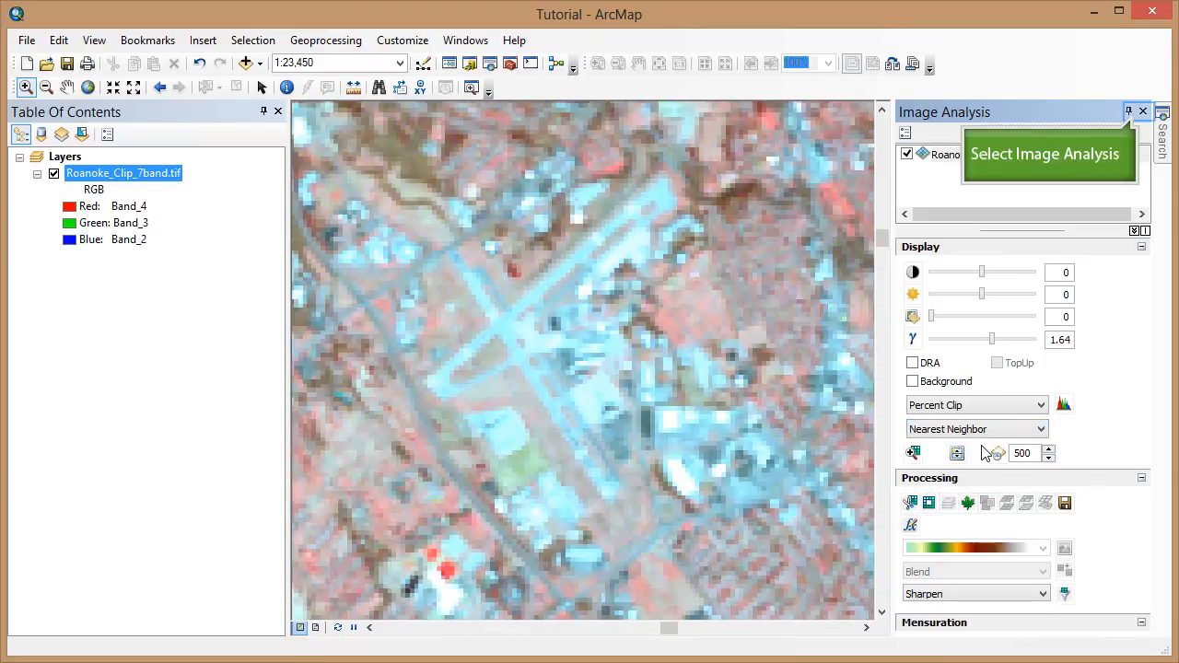
pyautogui.moveTo(1124, 313)
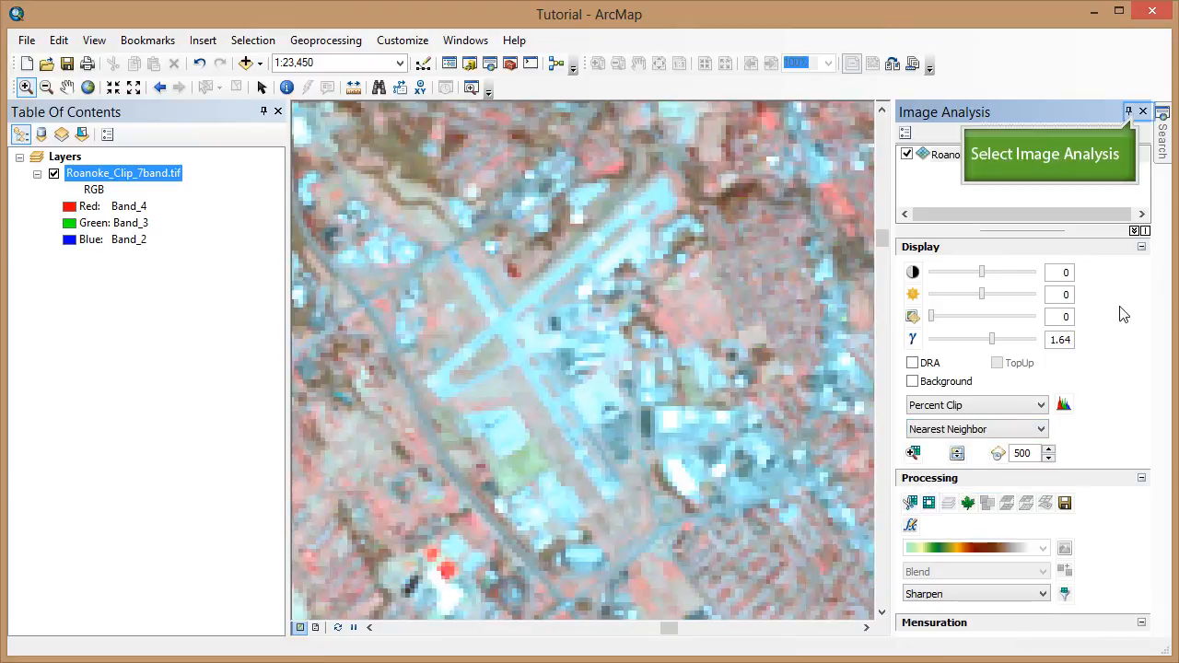
pyautogui.click(1142, 112)
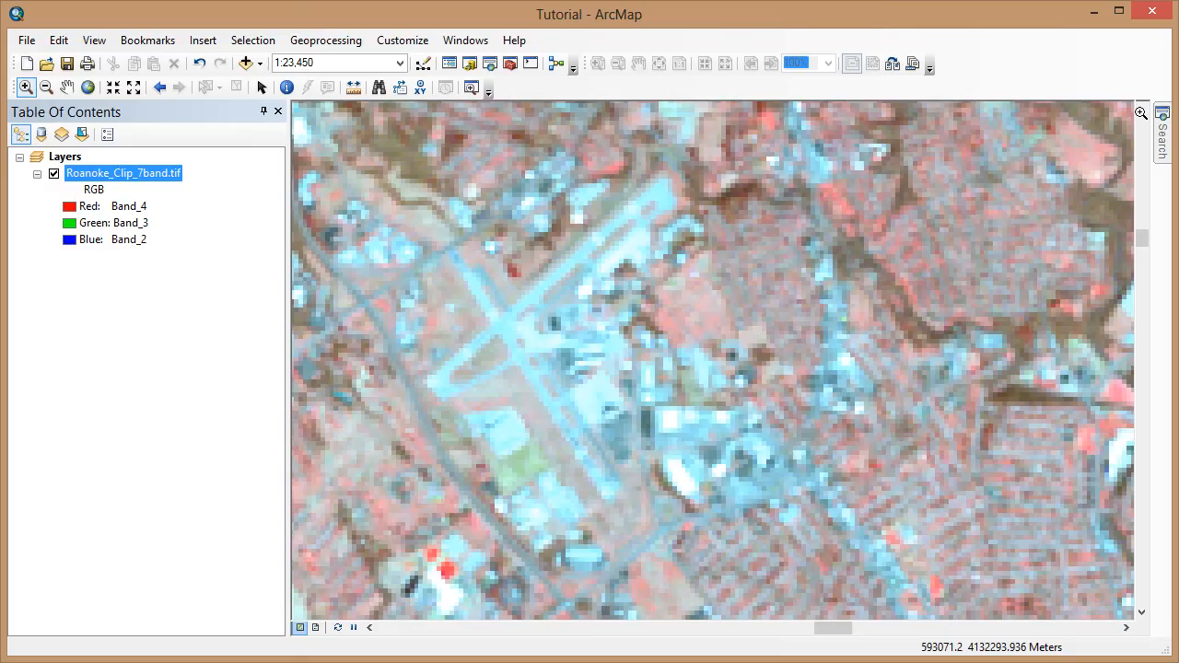
pyautogui.moveTo(880, 206)
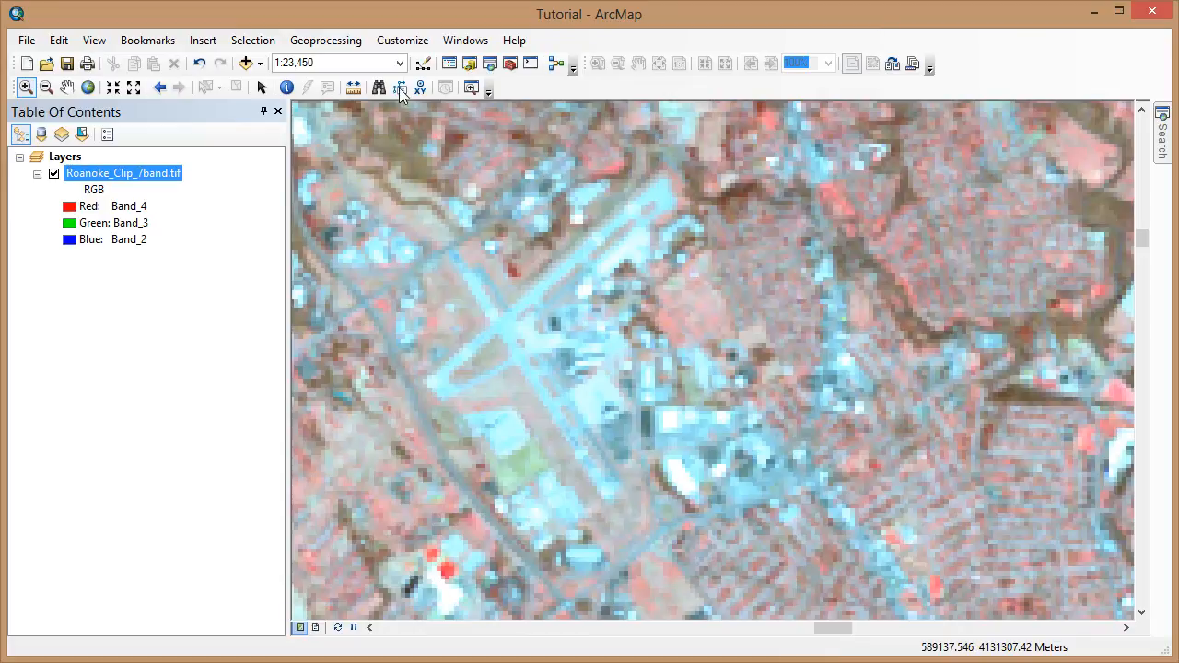
# Enable the Spatial Analyst extension in Customize > Extensions and close the dialog.
pyautogui.click(402, 40)
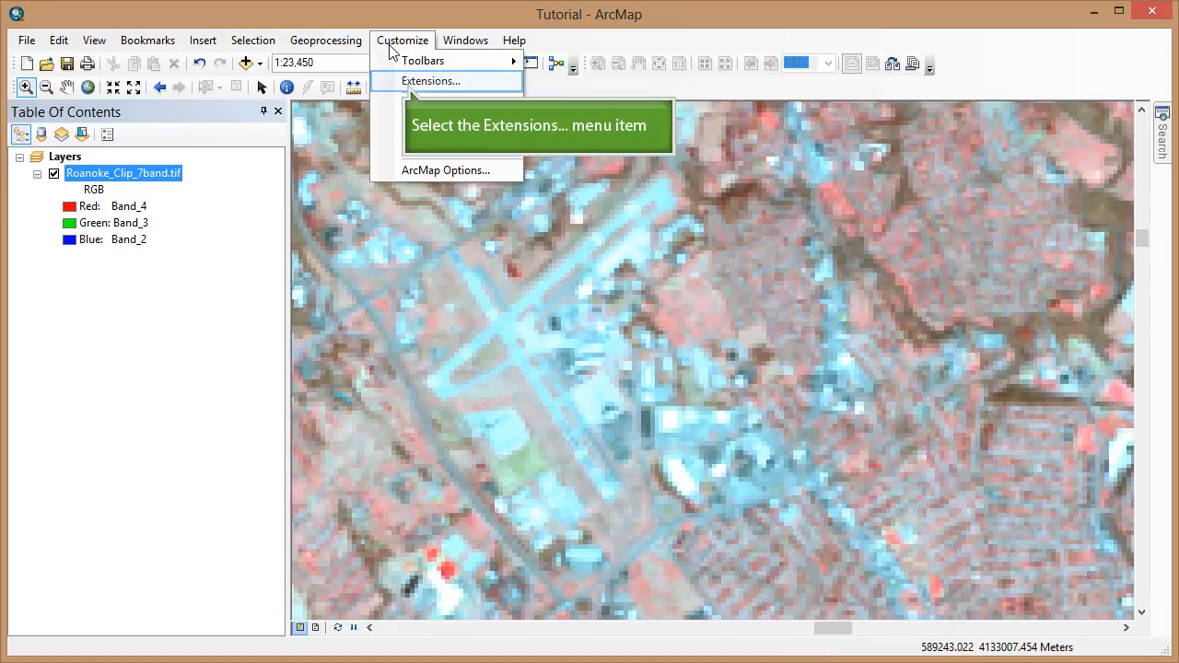
pyautogui.click(428, 81)
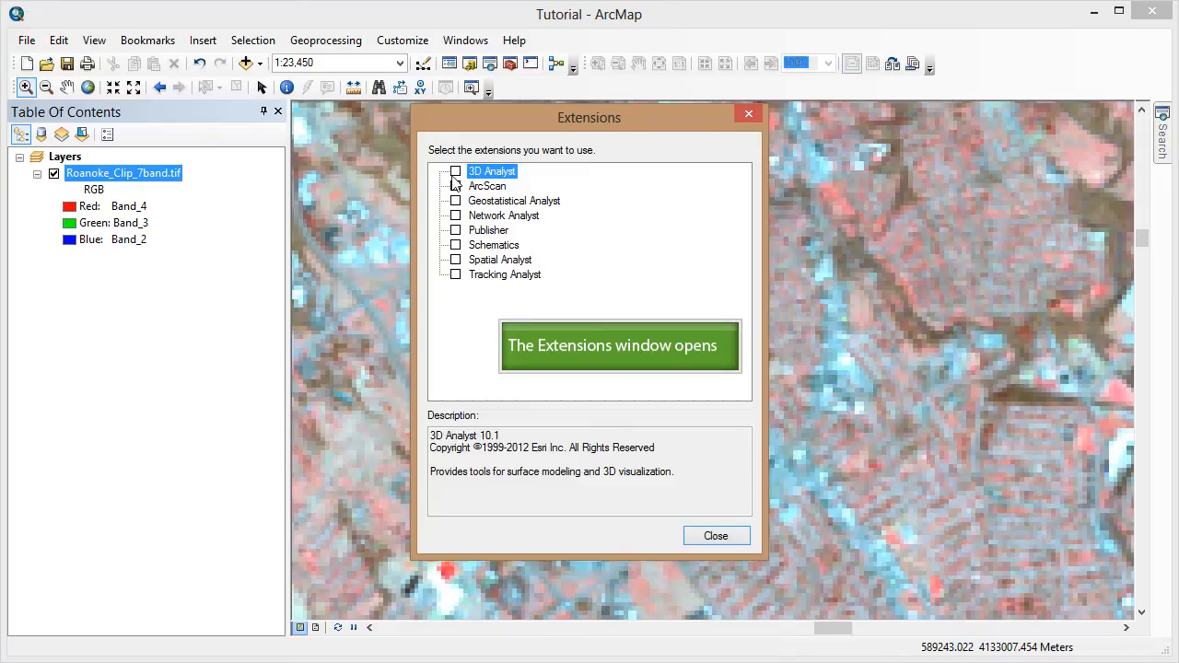
pyautogui.click(502, 260)
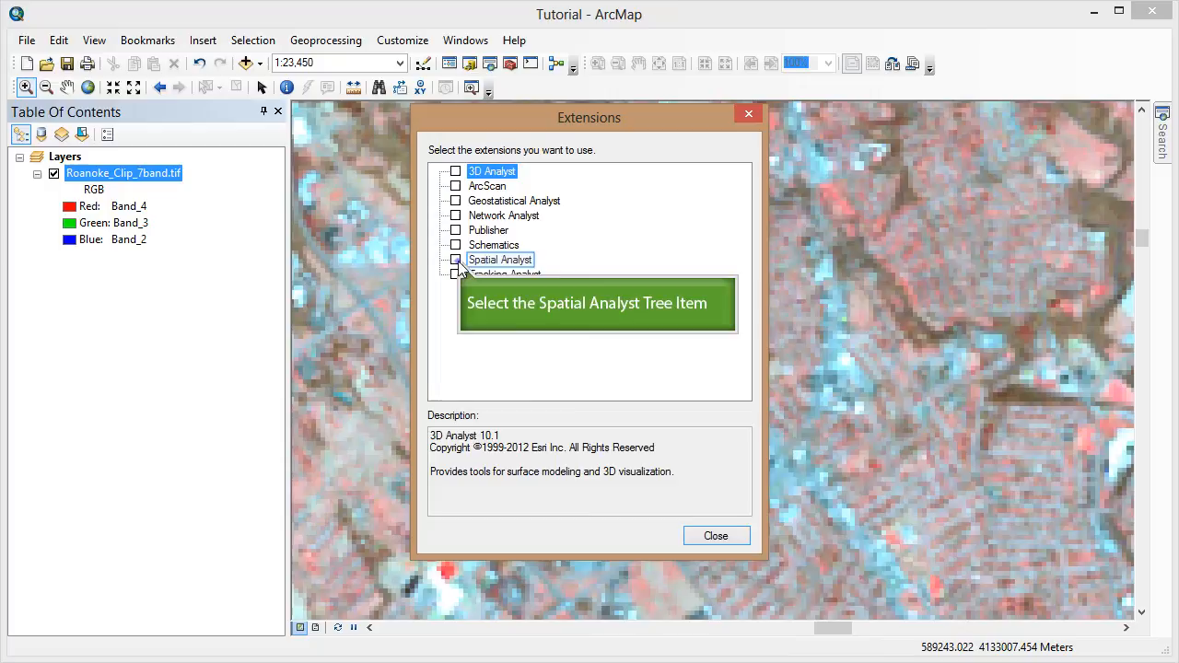
pyautogui.click(453, 257)
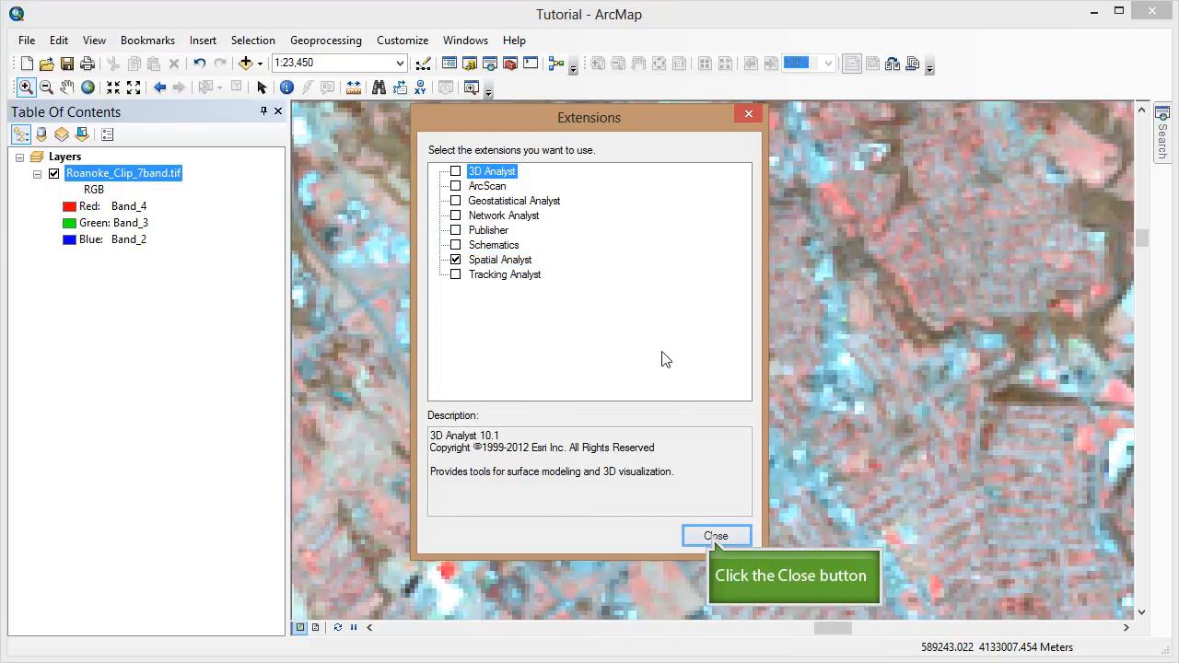
pyautogui.click(715, 537)
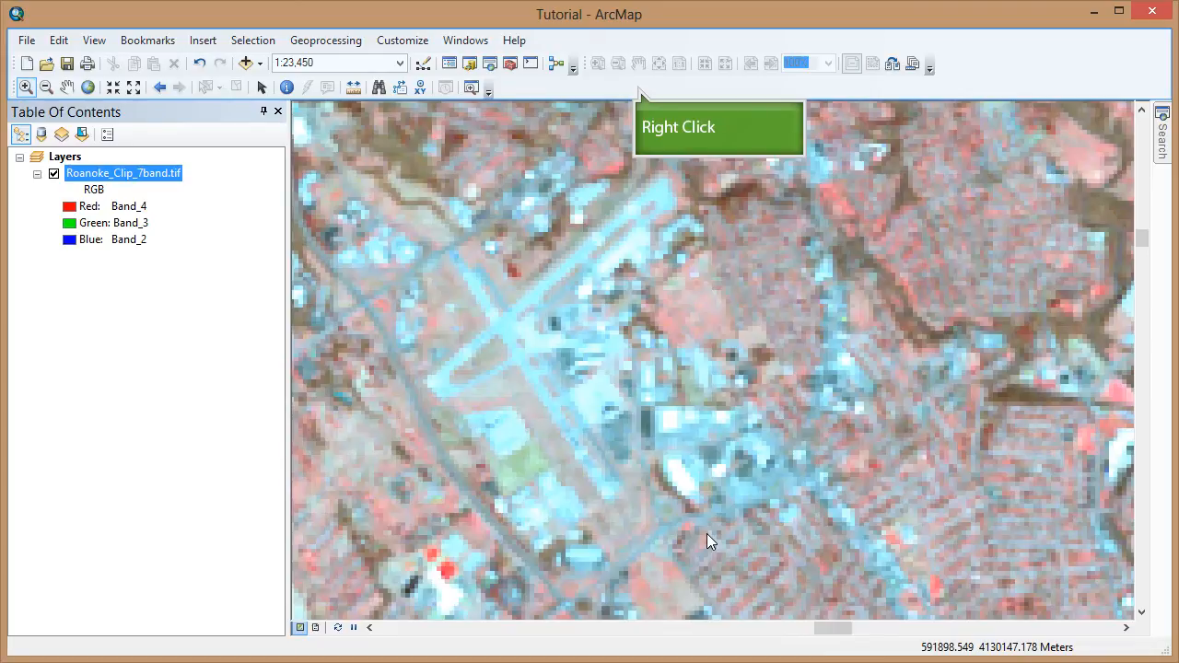
pyautogui.moveTo(641, 298)
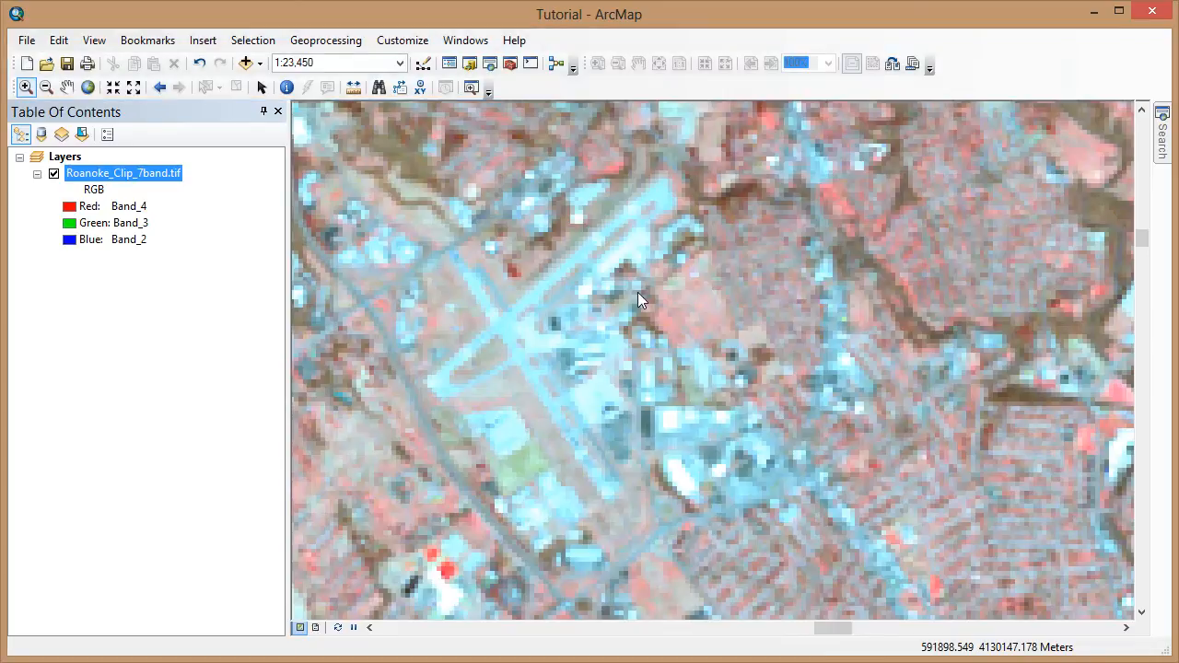
# Turn on the Spatial Analyst toolbar and bring up the ArcToolbox window.
pyautogui.click(401, 40)
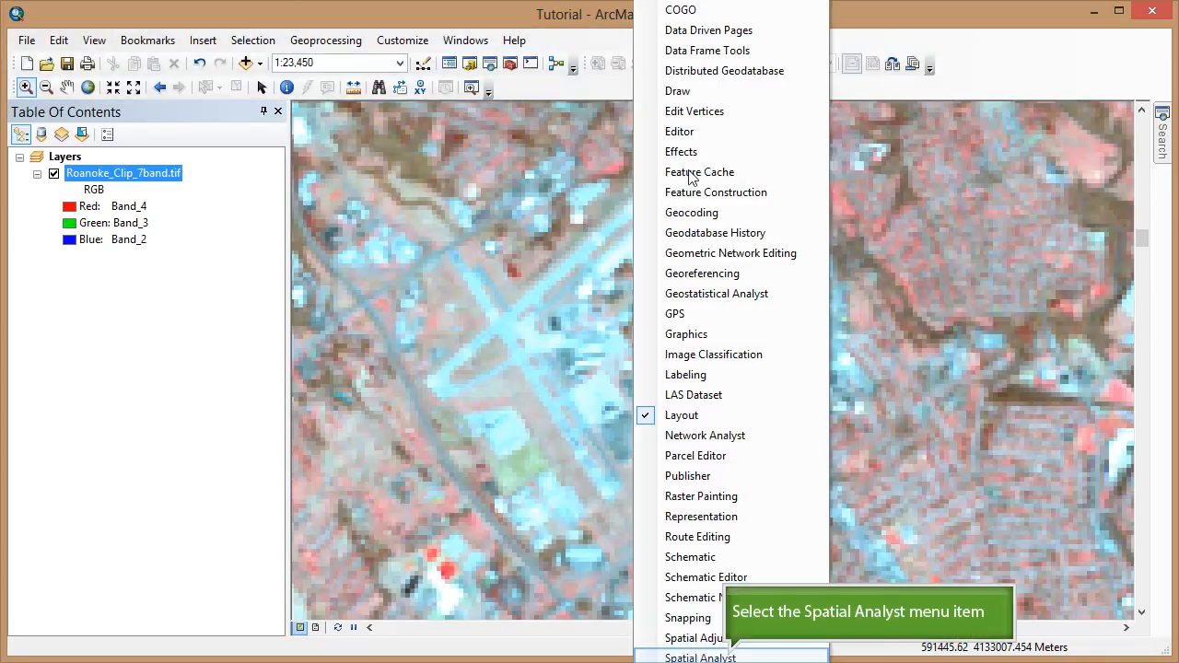
pyautogui.click(700, 656)
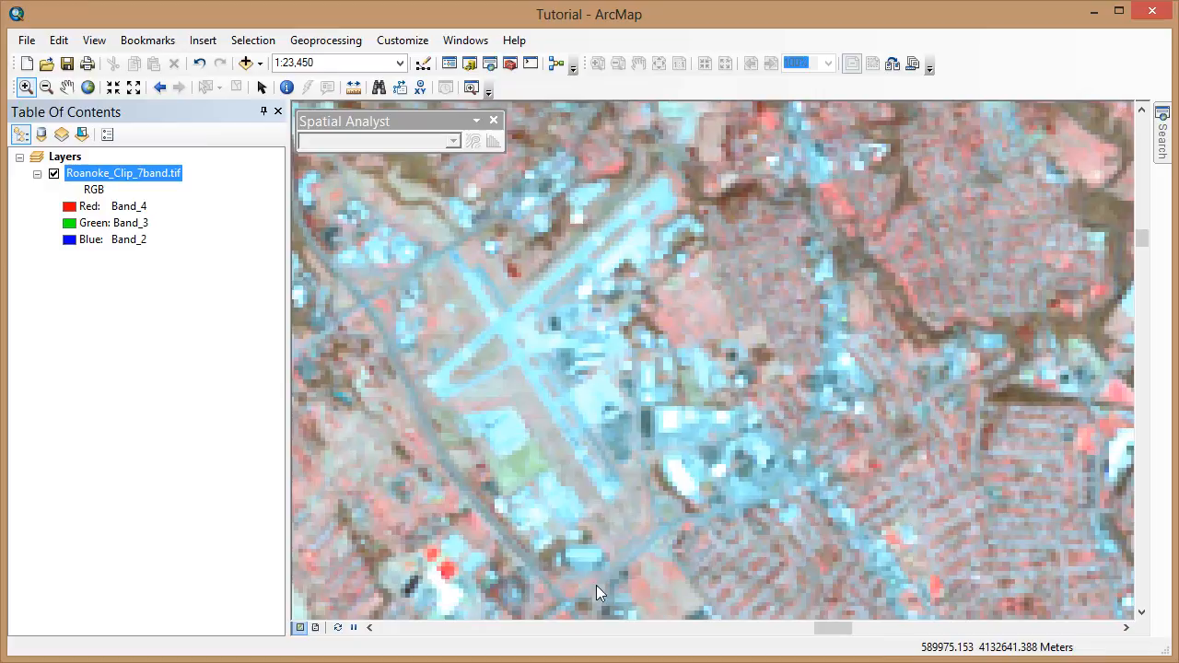
pyautogui.moveTo(510, 63)
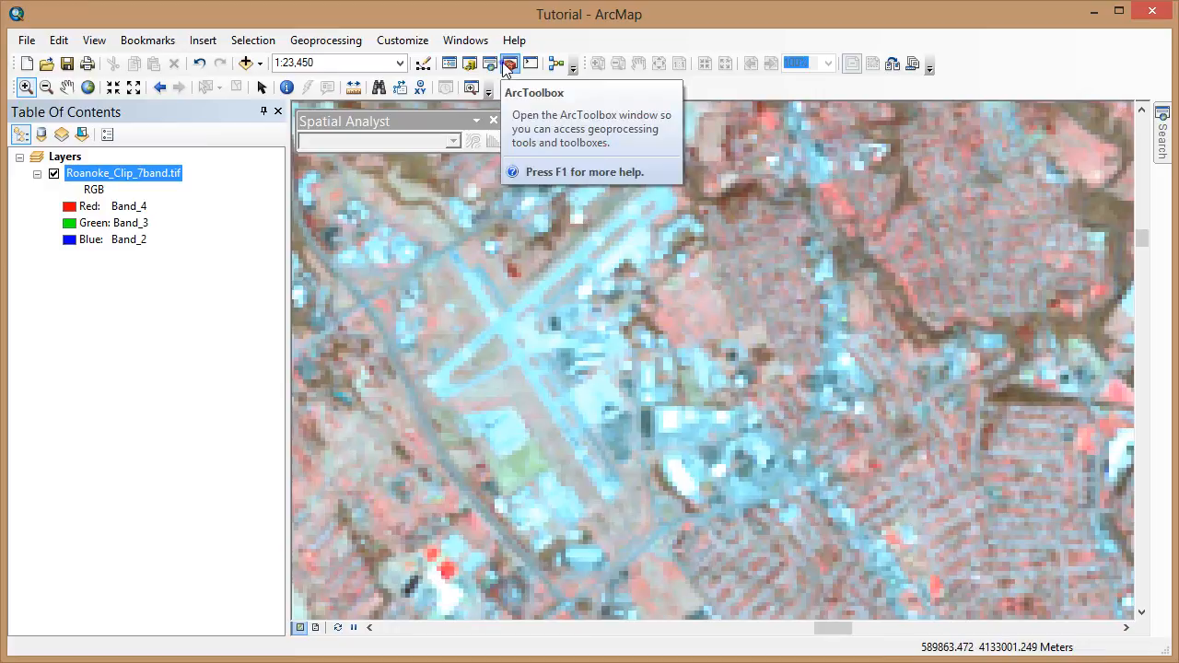
pyautogui.click(510, 62)
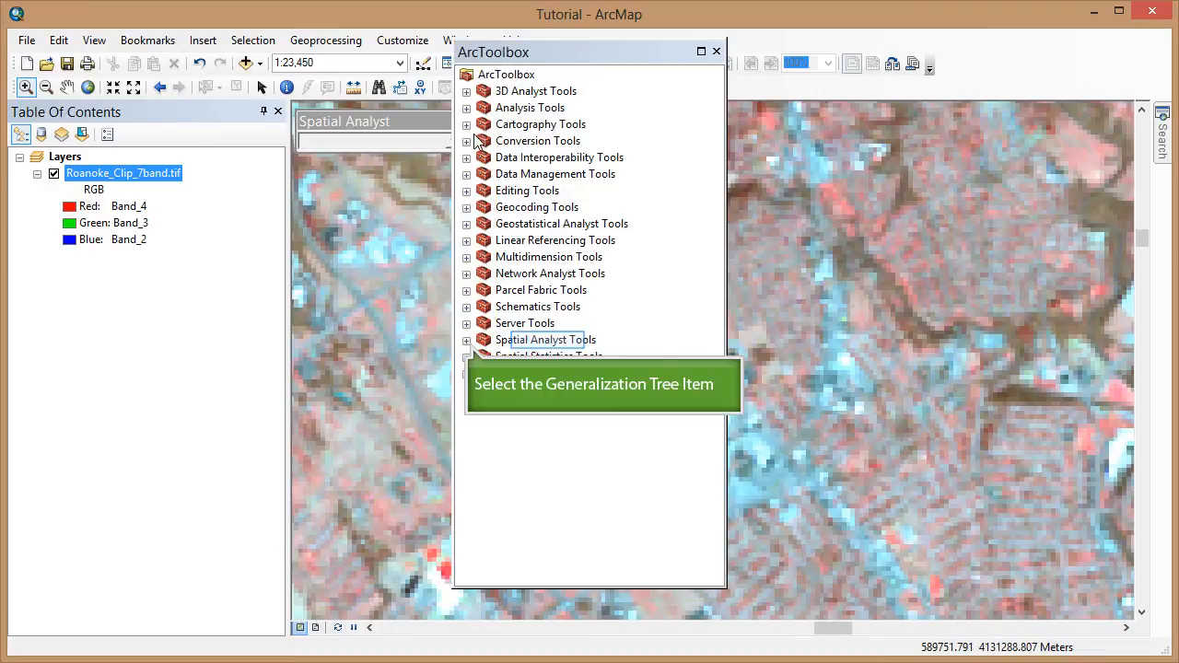
# Launch the Filter tool from Spatial Analyst Tools > Neighborhood.
pyautogui.click(468, 339)
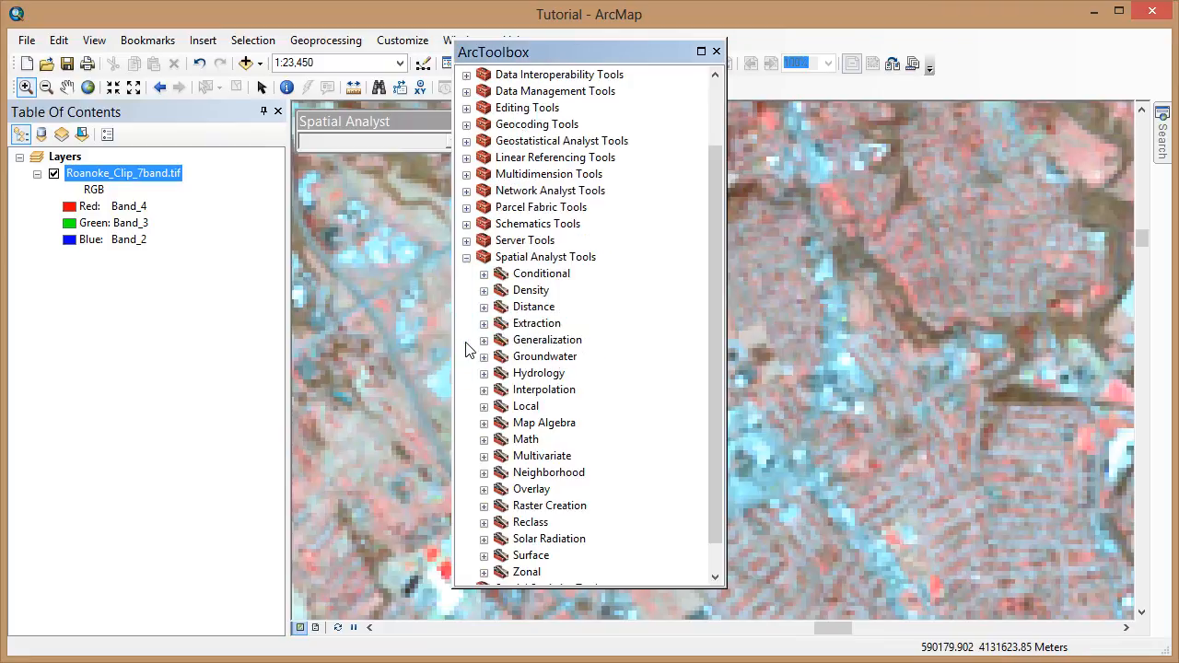
pyautogui.moveTo(719, 391)
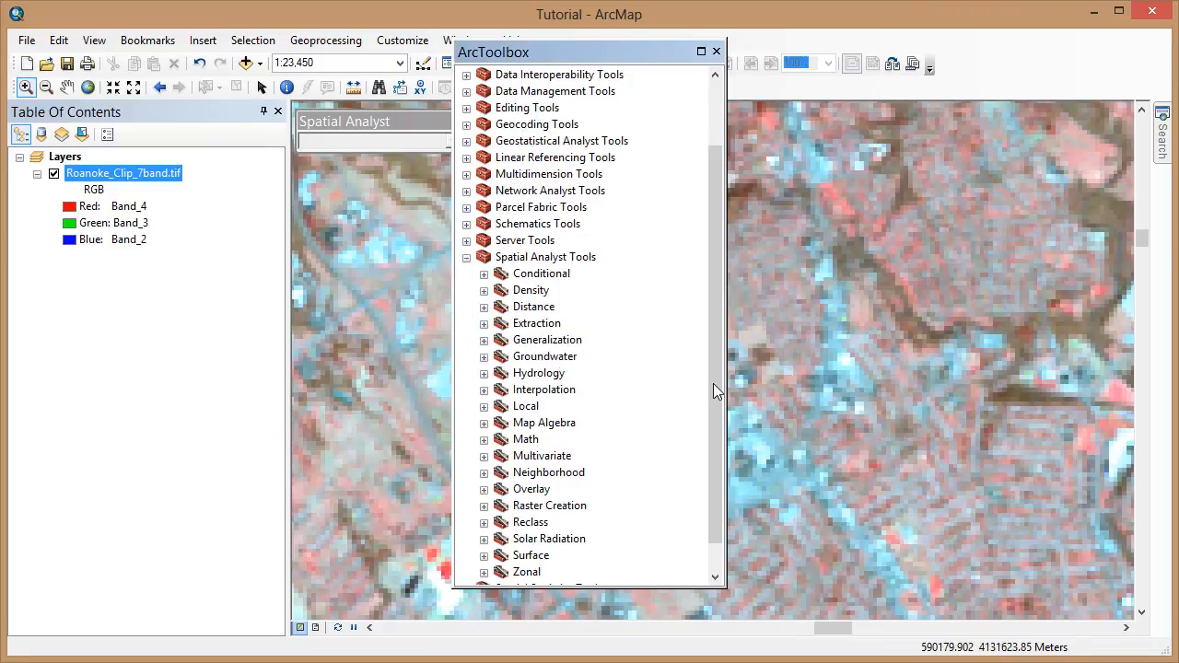
pyautogui.click(549, 439)
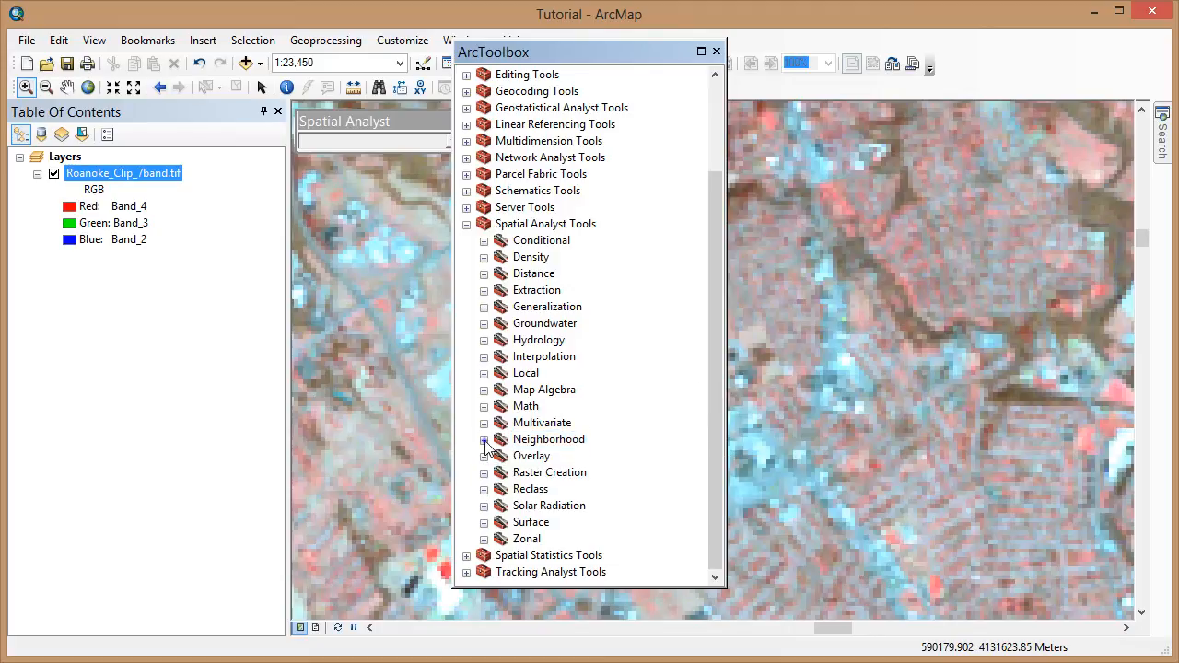
pyautogui.click(485, 439)
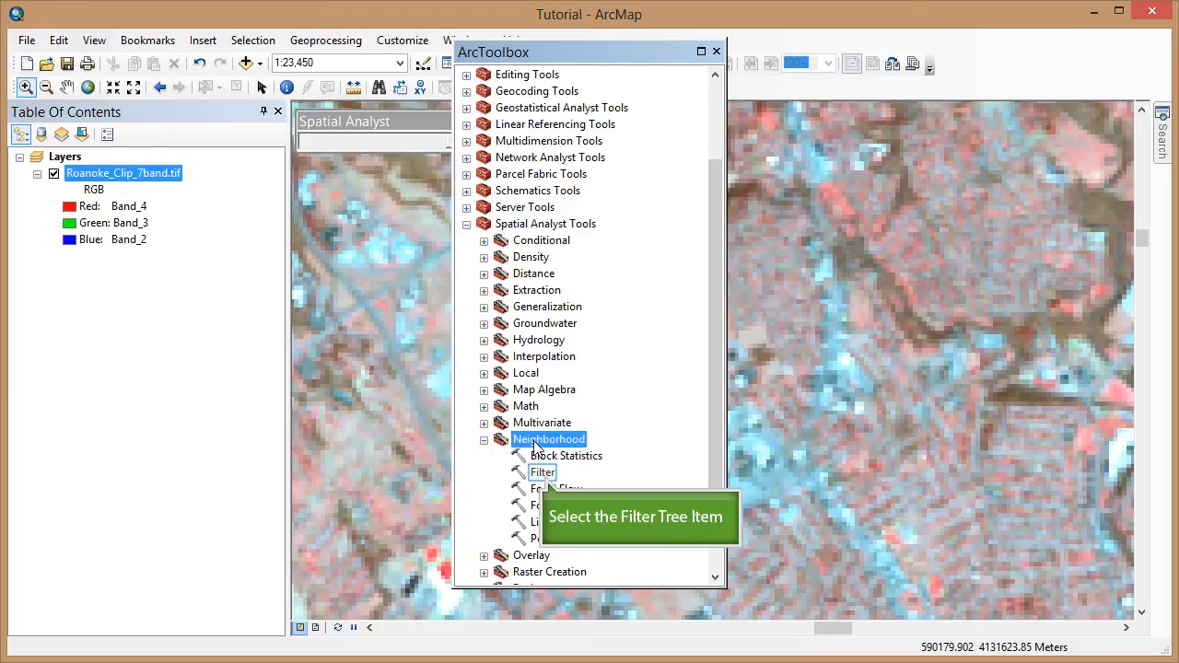
pyautogui.doubleClick(542, 472)
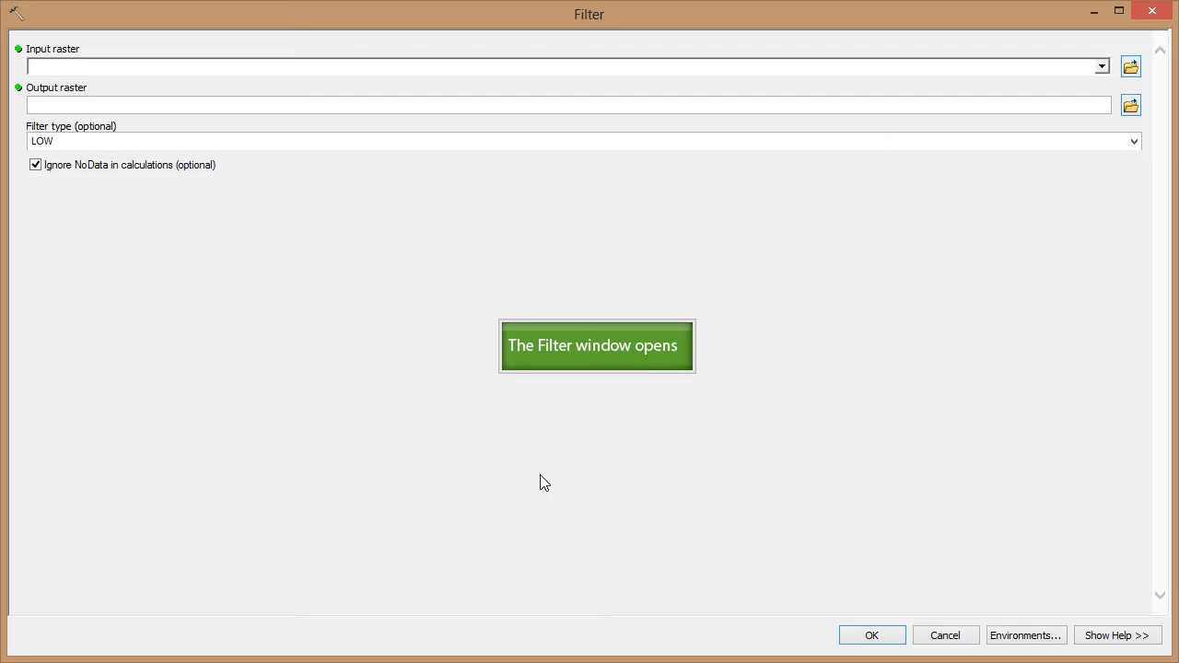
pyautogui.moveTo(344, 354)
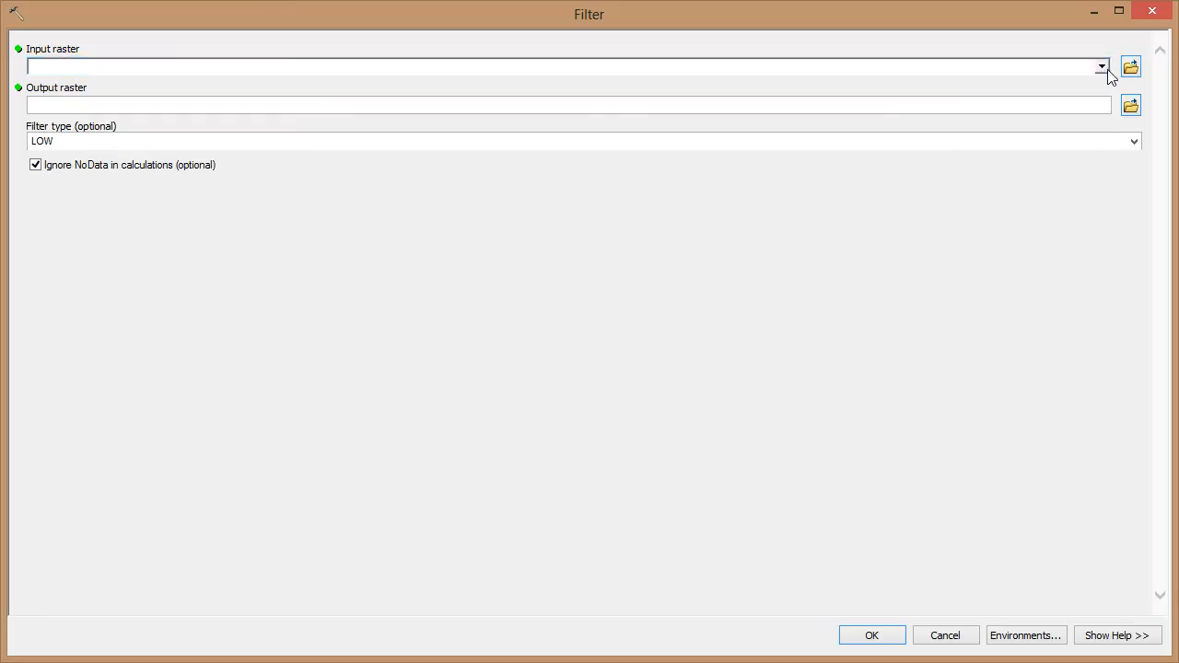
# Run the Filter tool on Roanoke_Clip_7band.tif with filter type HIGH.
pyautogui.click(1102, 66)
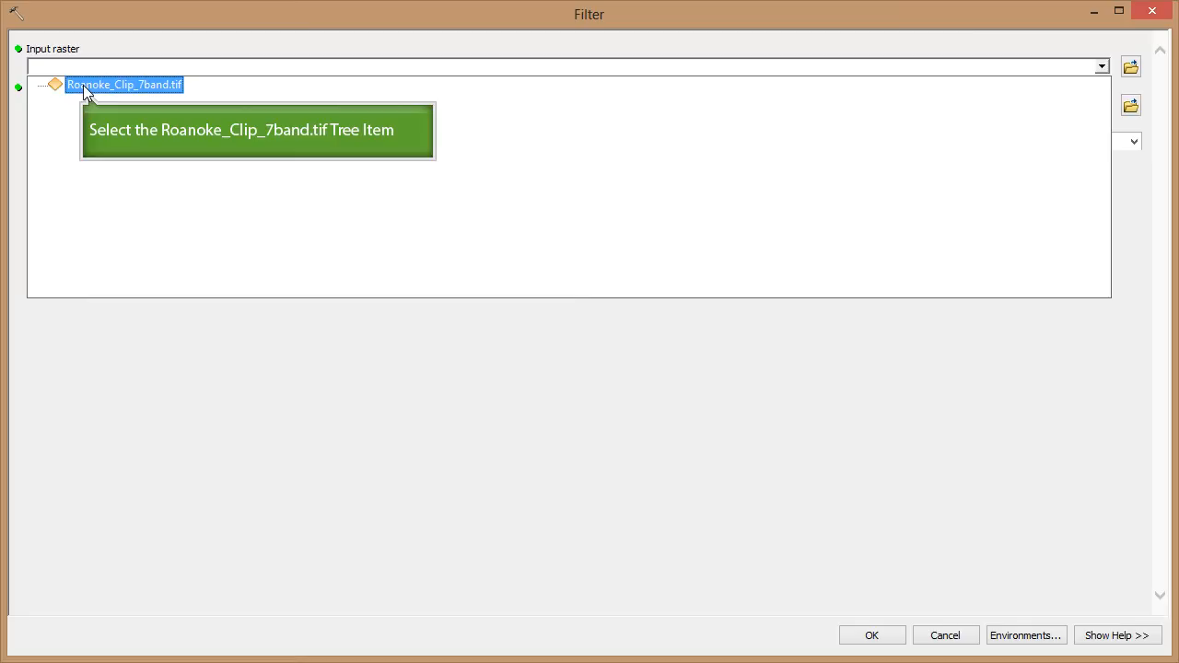
pyautogui.click(125, 84)
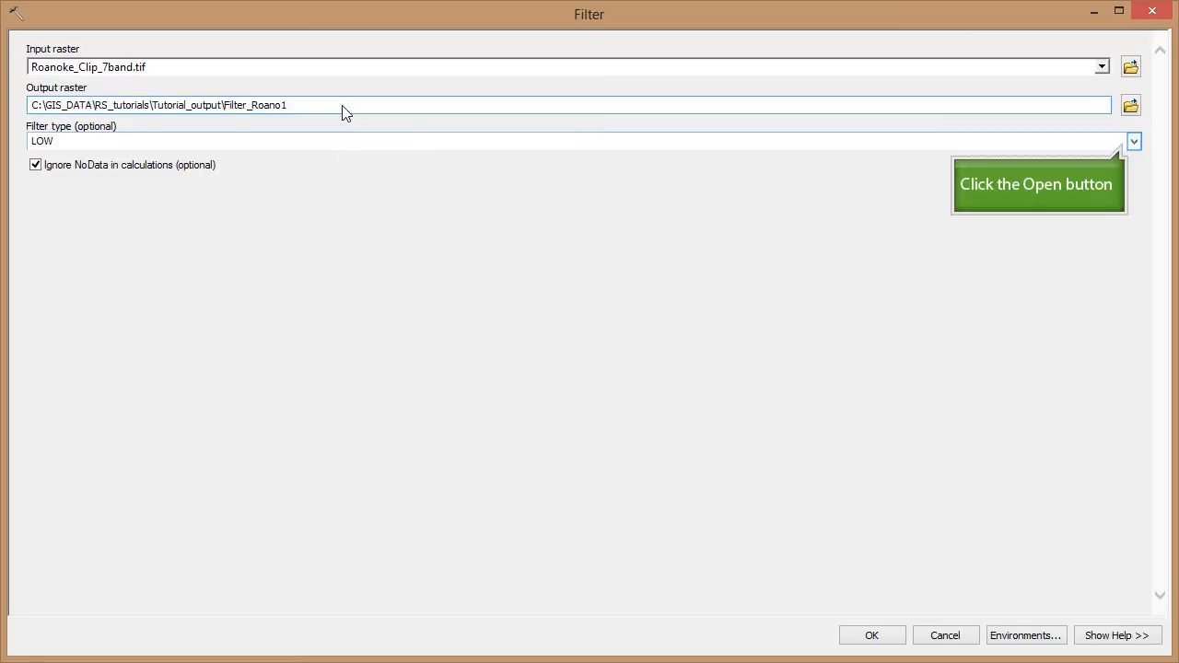
pyautogui.moveTo(998, 125)
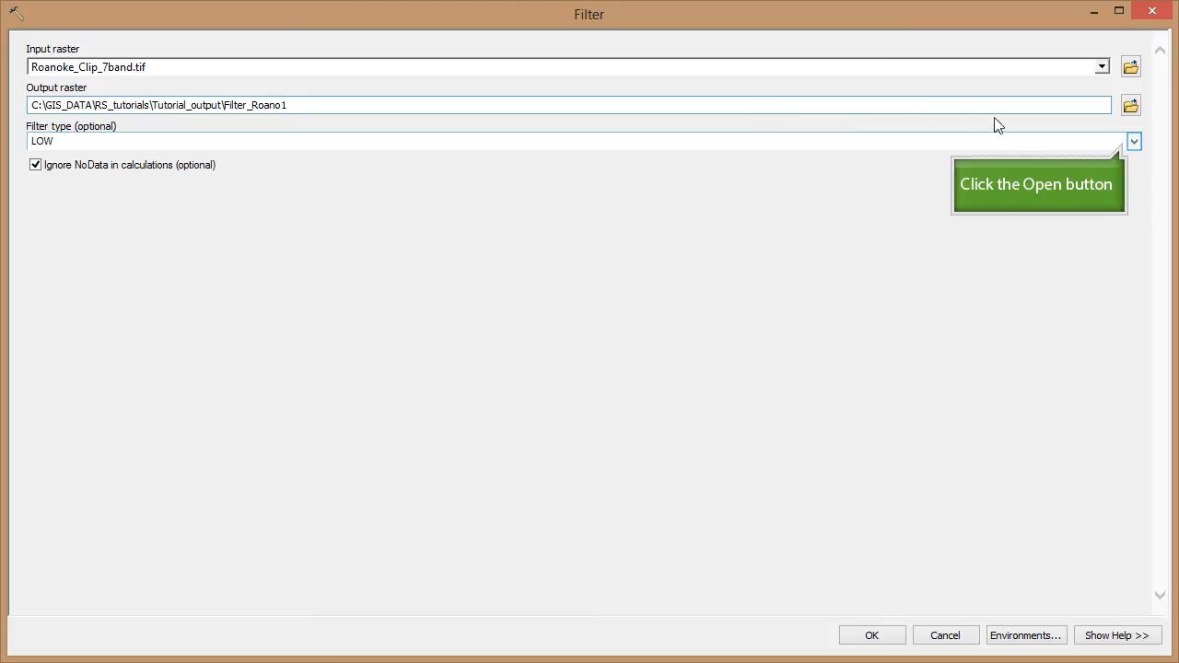
pyautogui.click(1133, 140)
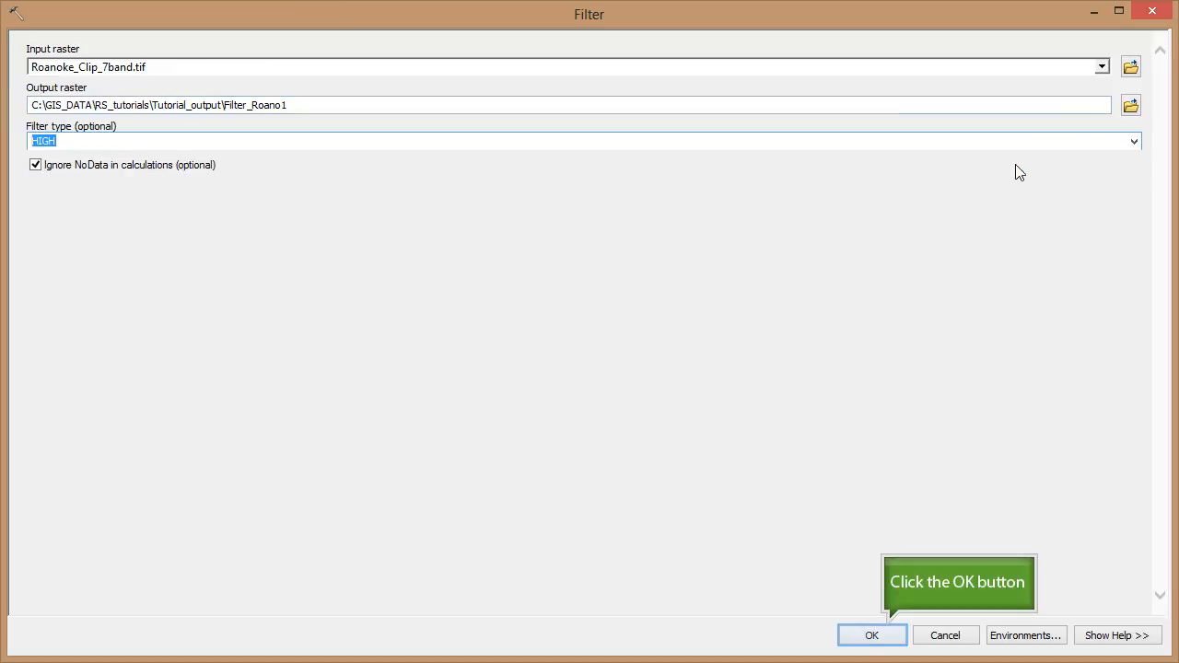
pyautogui.moveTo(918, 291)
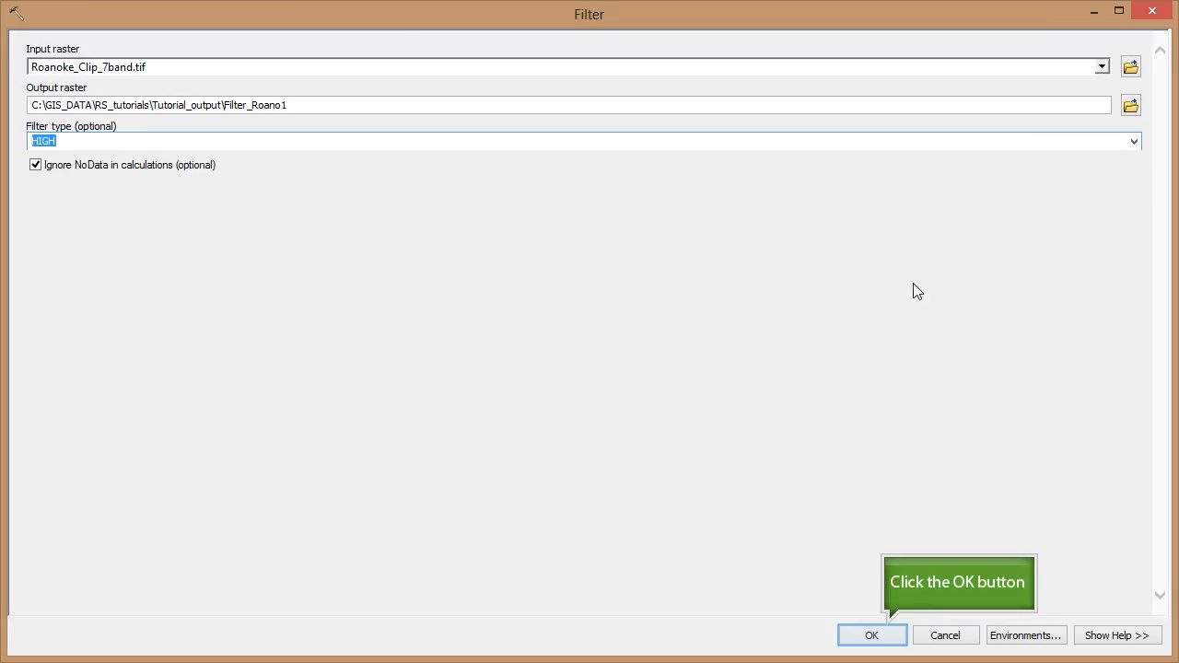
pyautogui.click(870, 633)
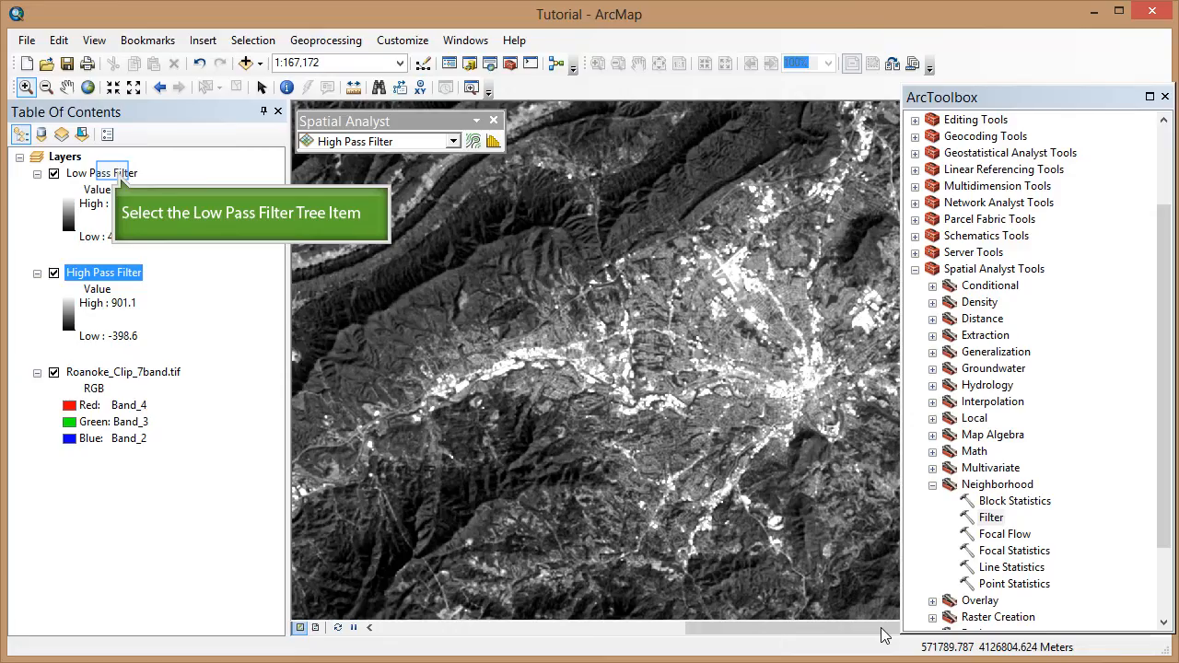
pyautogui.click(101, 173)
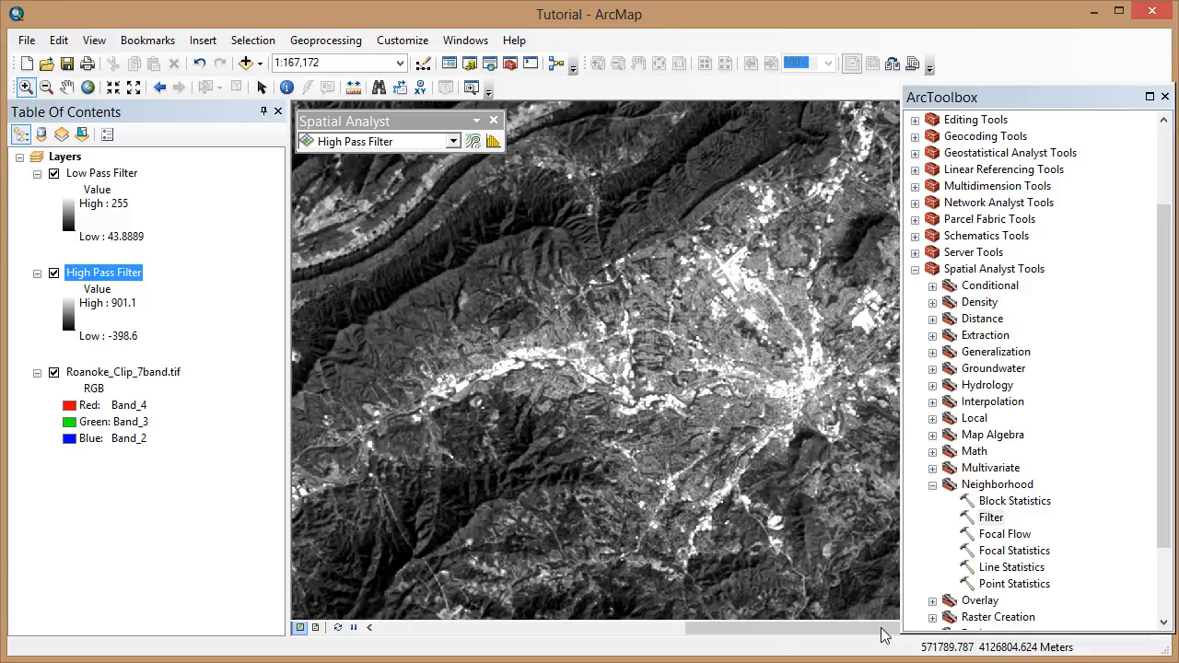
pyautogui.moveTo(118, 177)
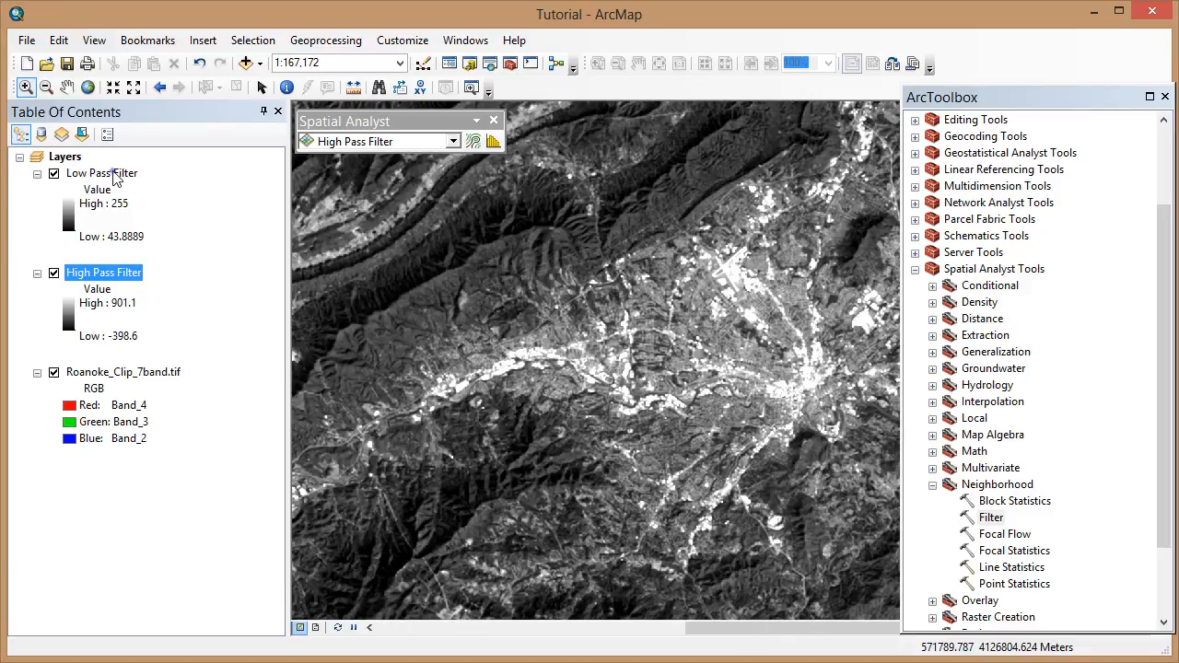